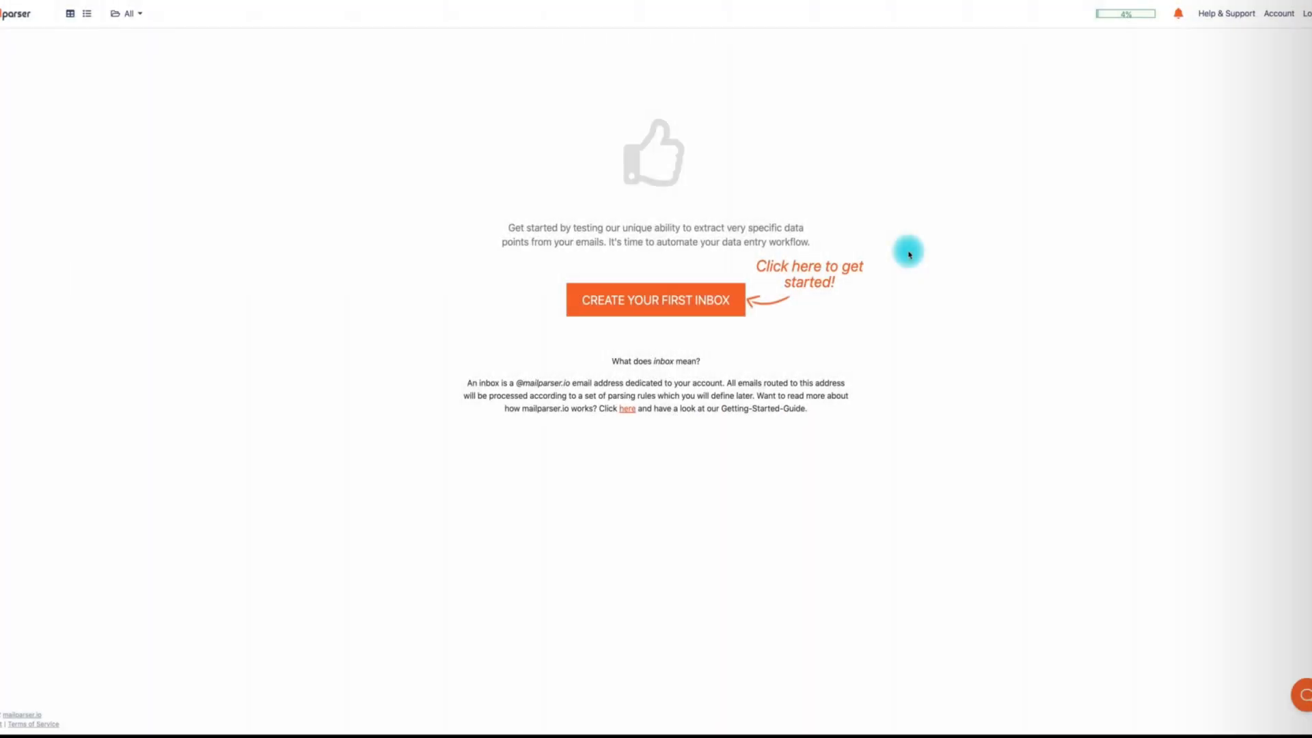
mouse_move(903, 253)
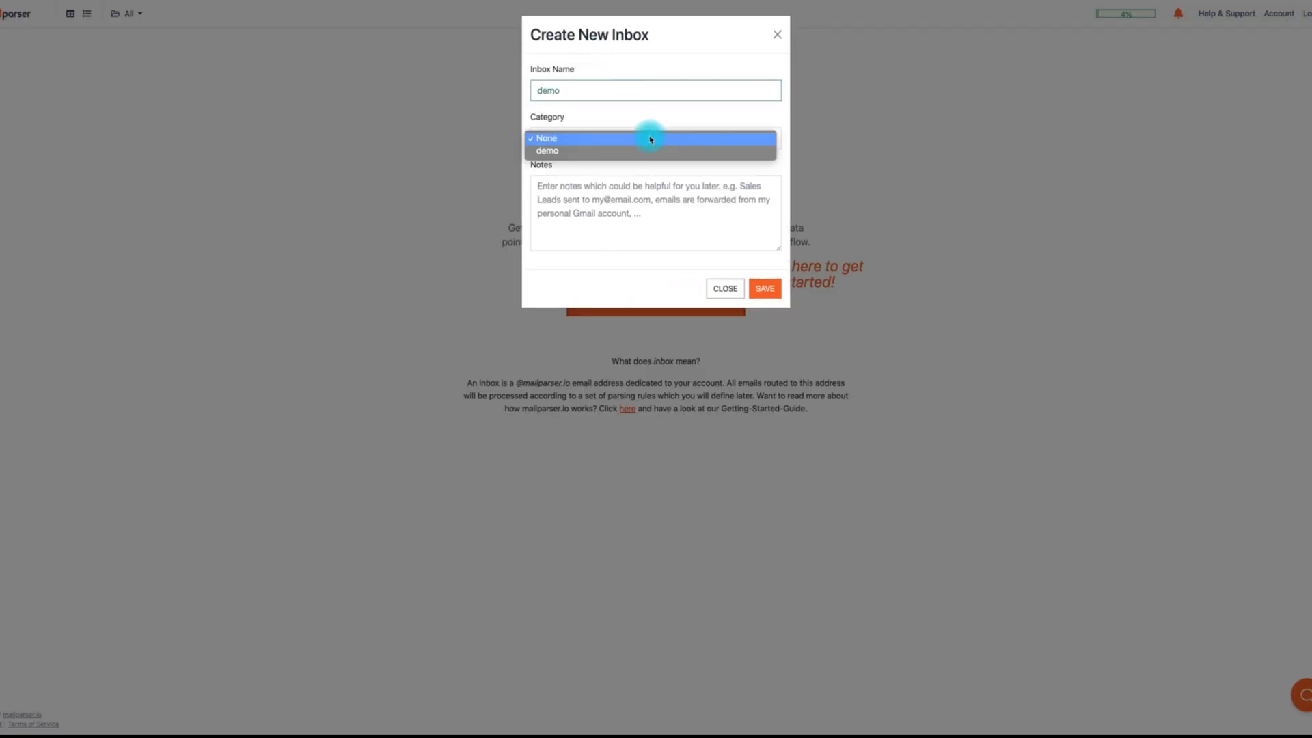
Save the 'demo' inbox under the demo category with the note 'Demo test 1'.
click(547, 150)
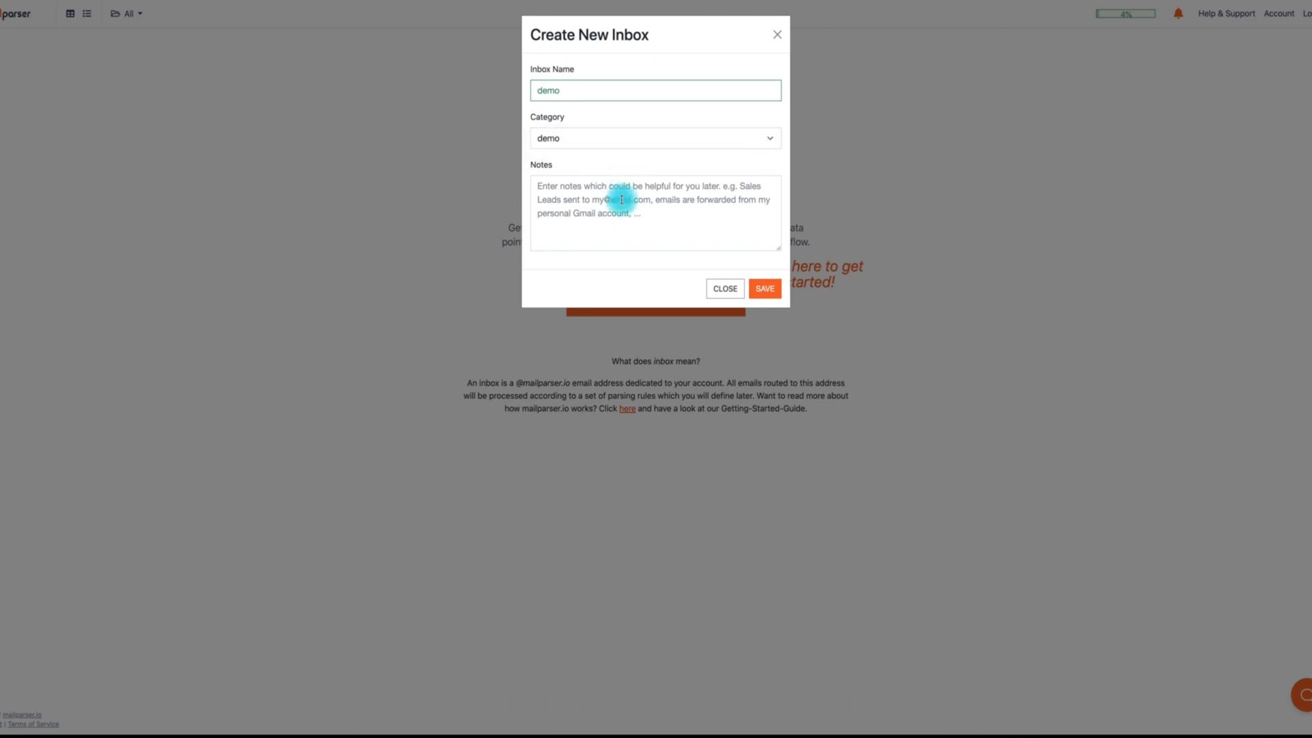
text(Demo test)
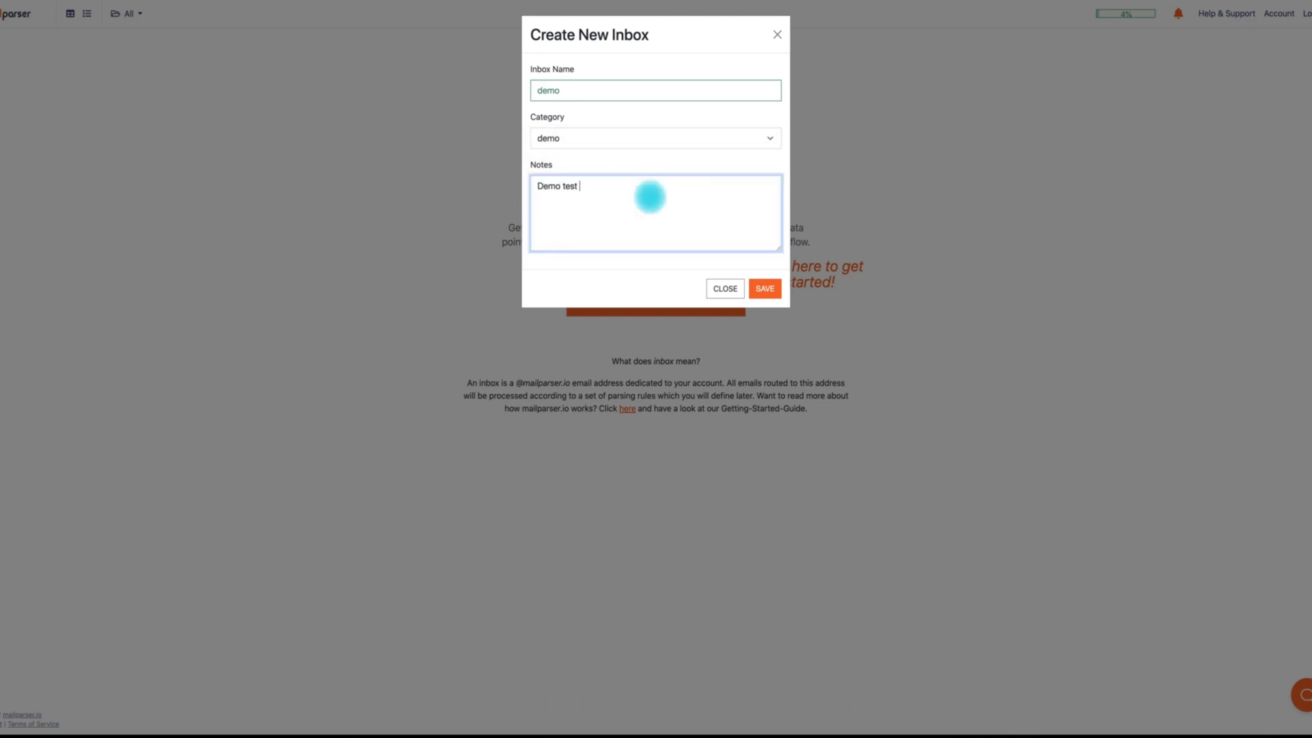
text(1)
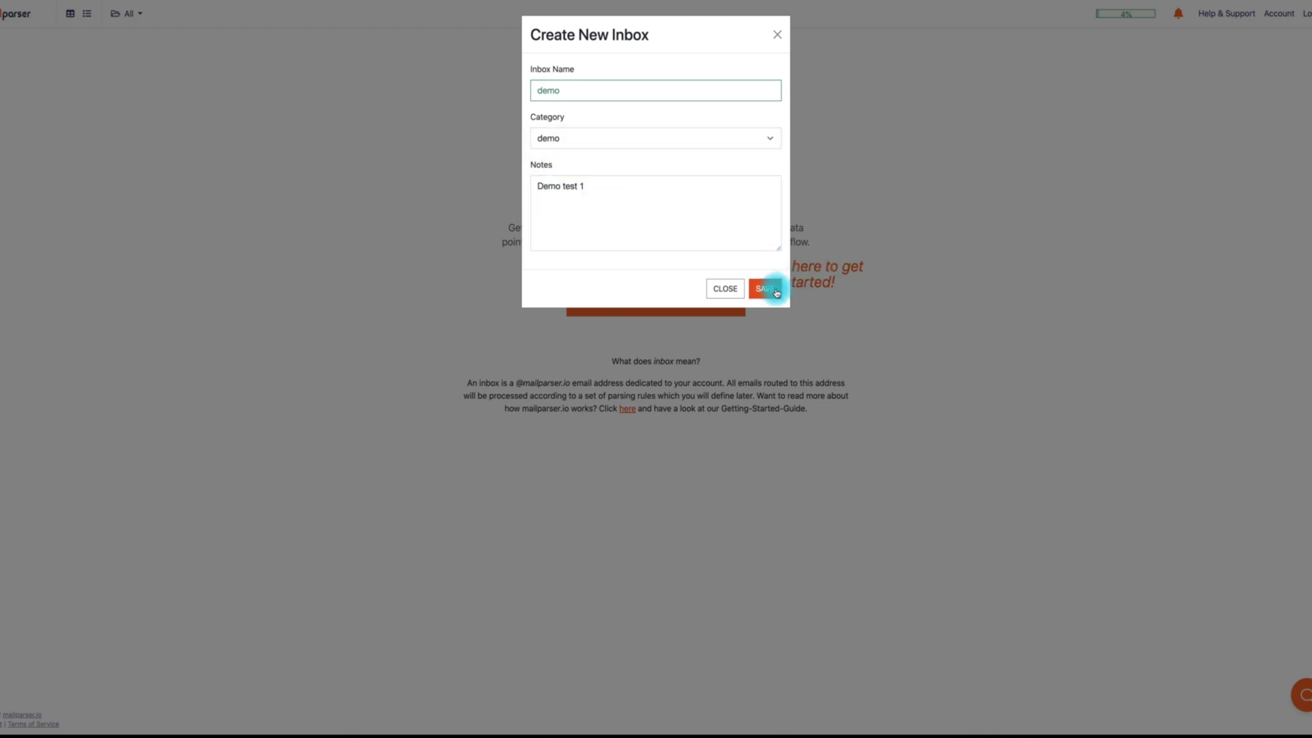
click(765, 288)
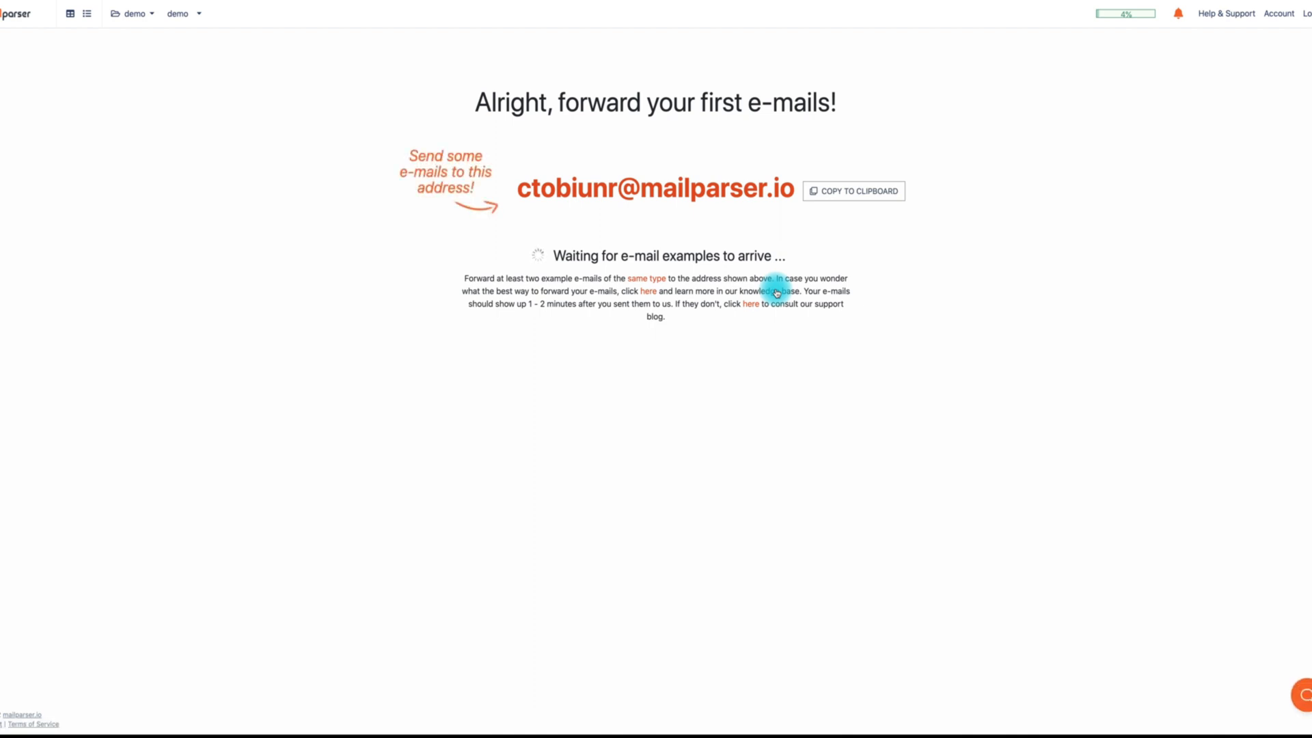
mouse_move(854, 191)
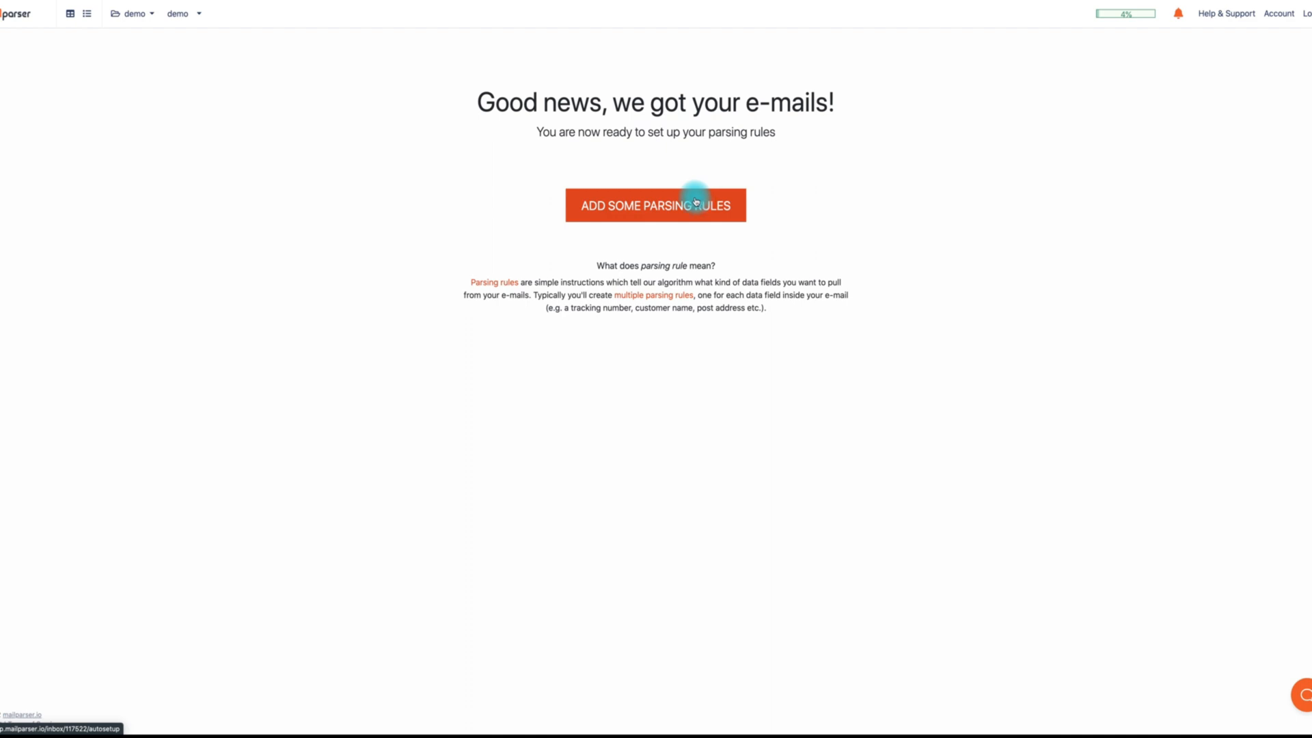
Start the parsing-rules quick setup for the demo inbox.
click(655, 205)
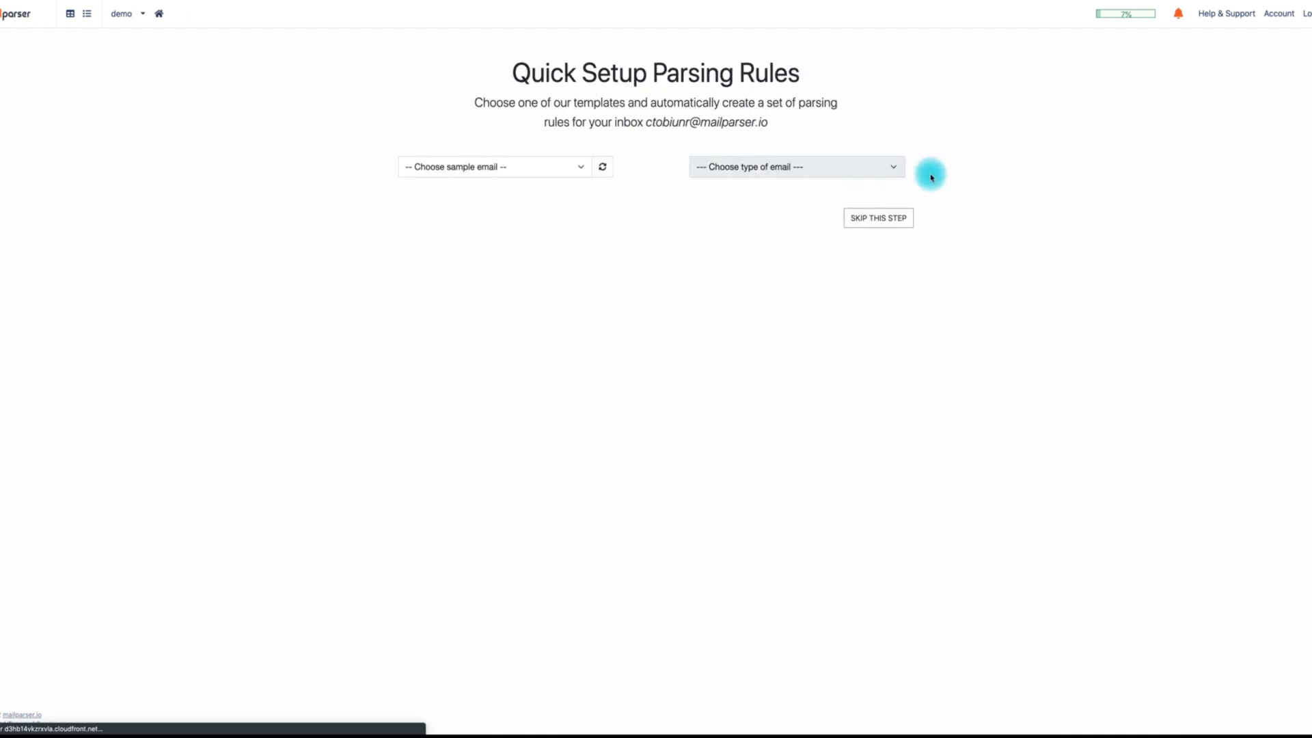
mouse_move(635, 196)
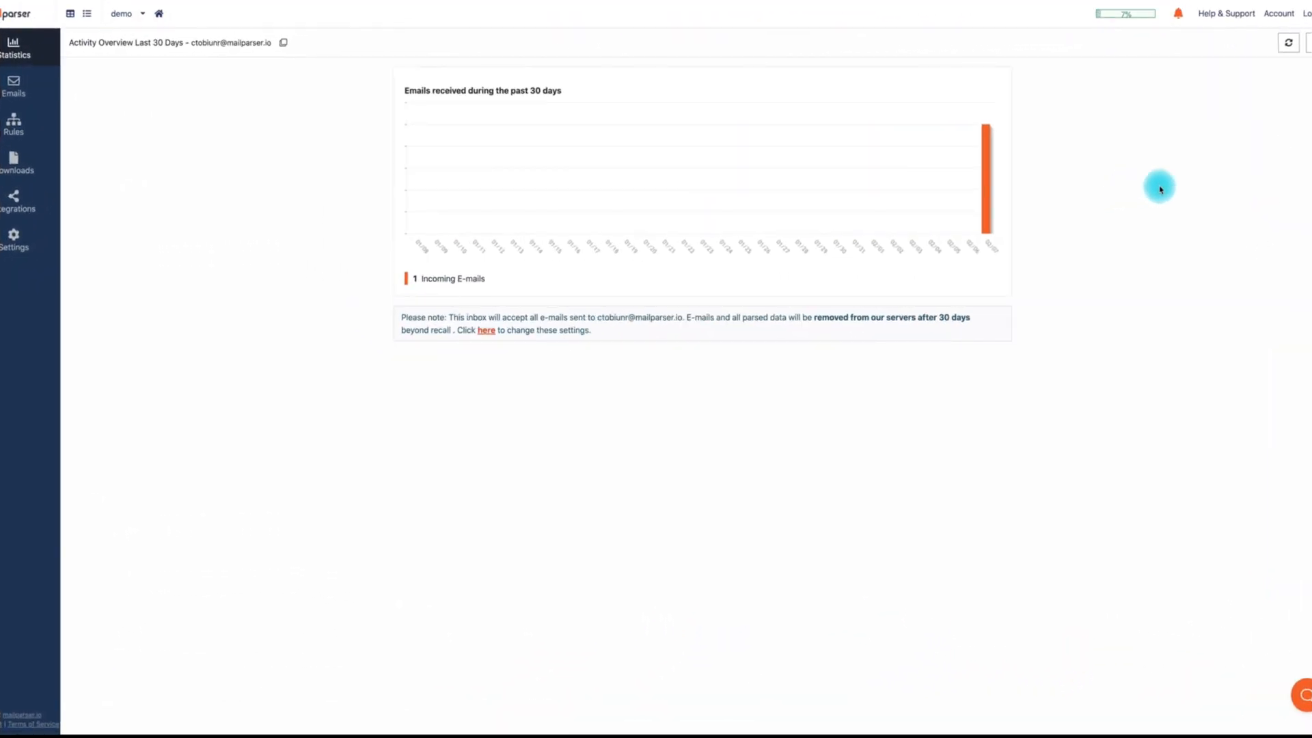
mouse_move(95, 174)
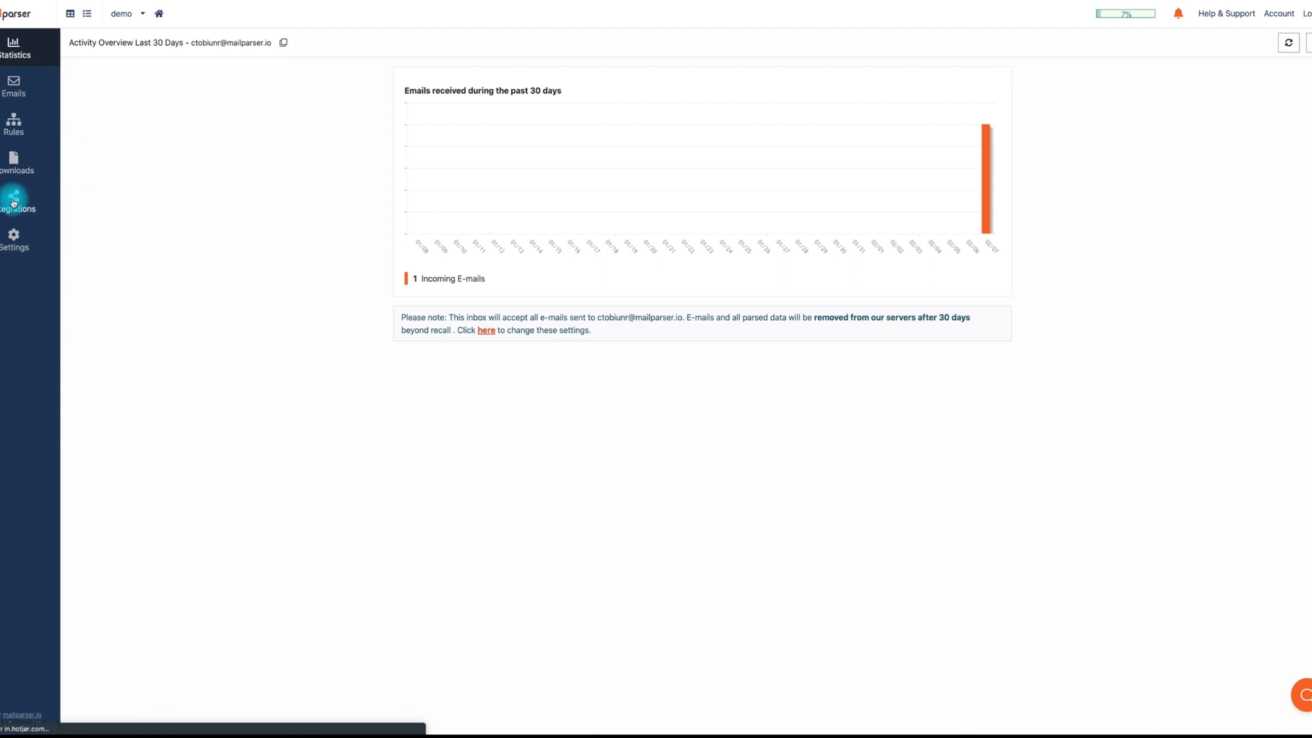
Add a new Generic Webhook integration from the demo inbox's Integrations page.
click(14, 200)
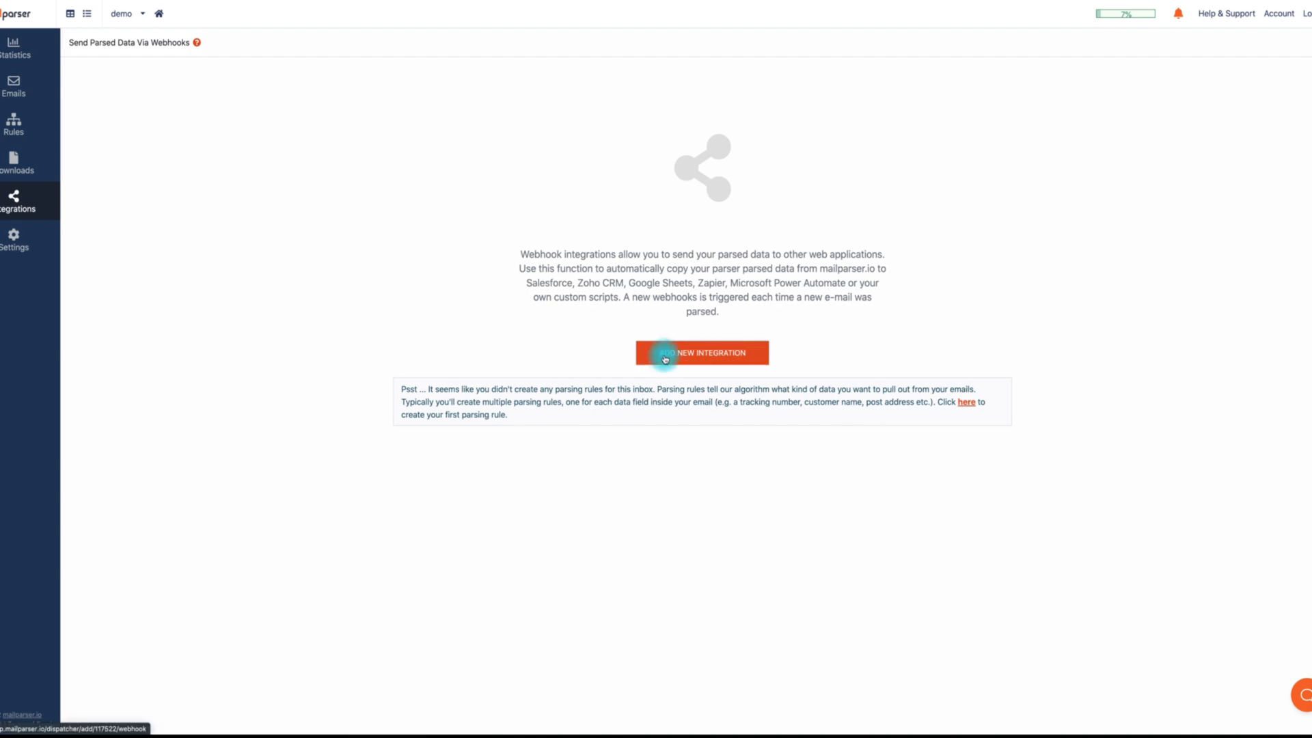
click(701, 353)
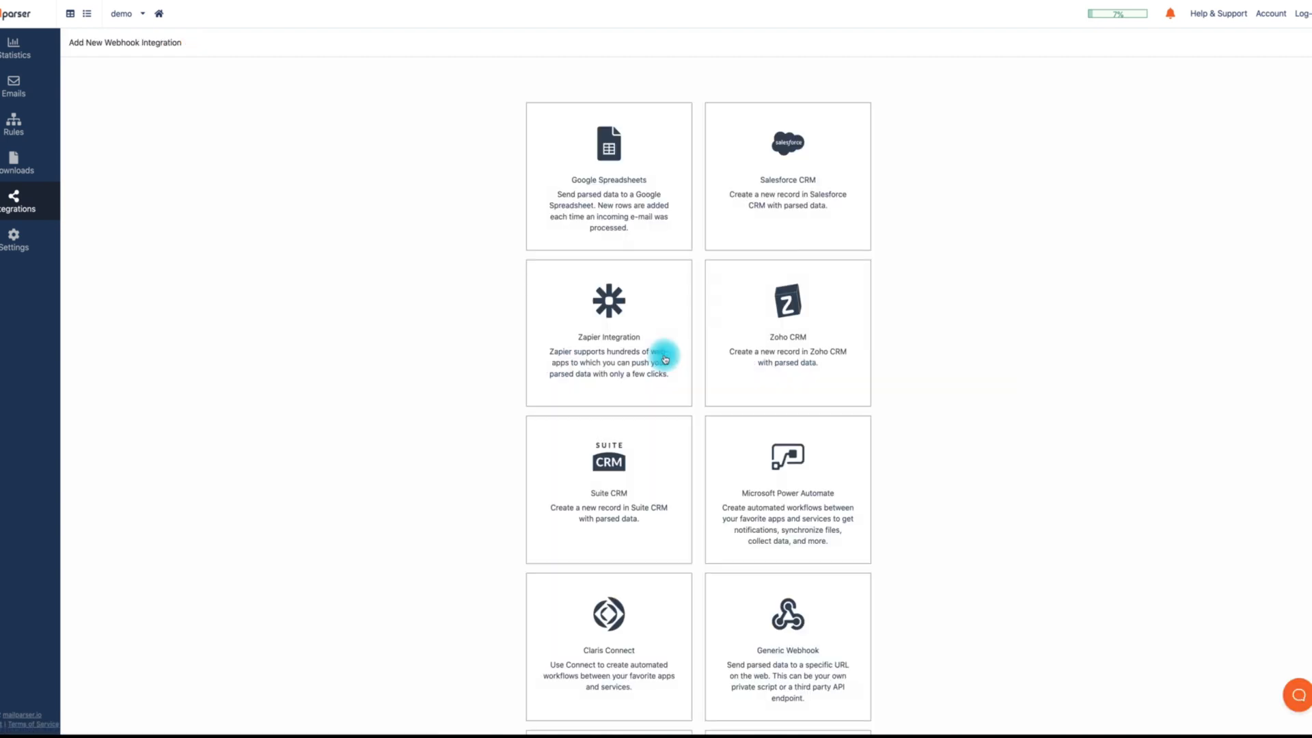
scroll(down, 3)
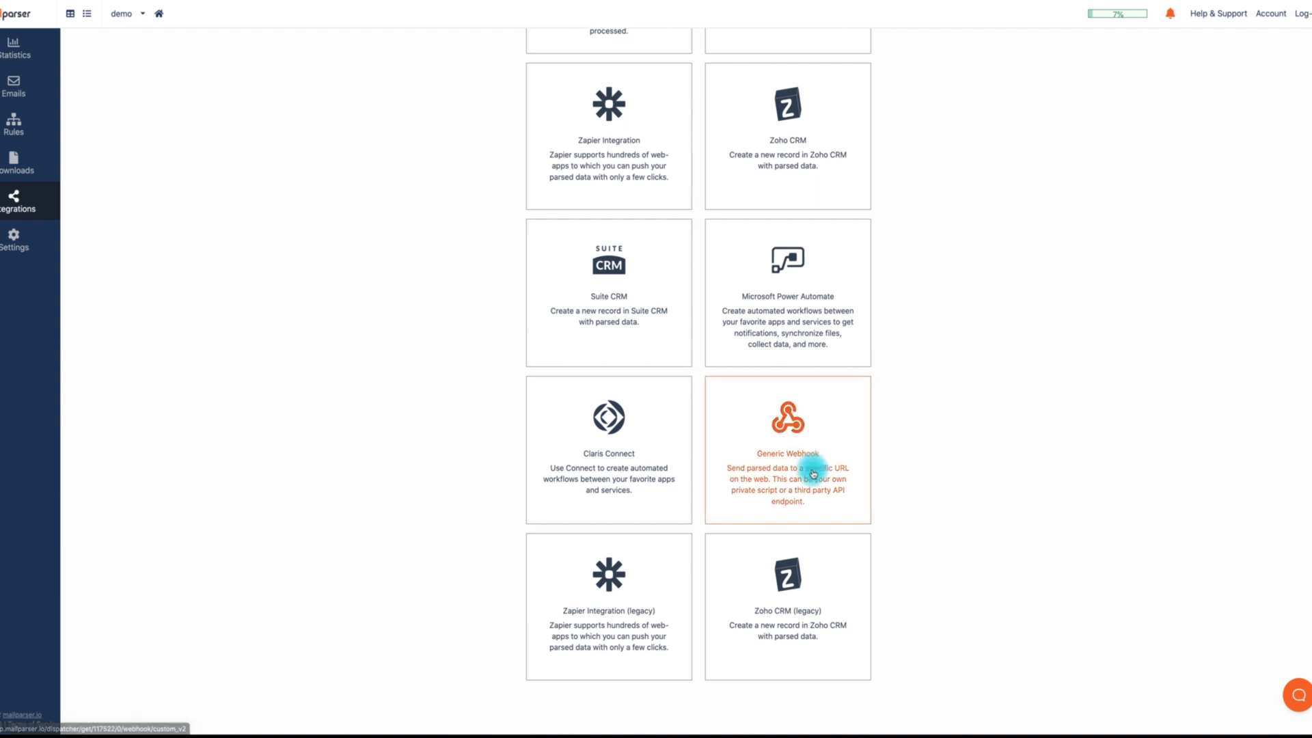
click(786, 449)
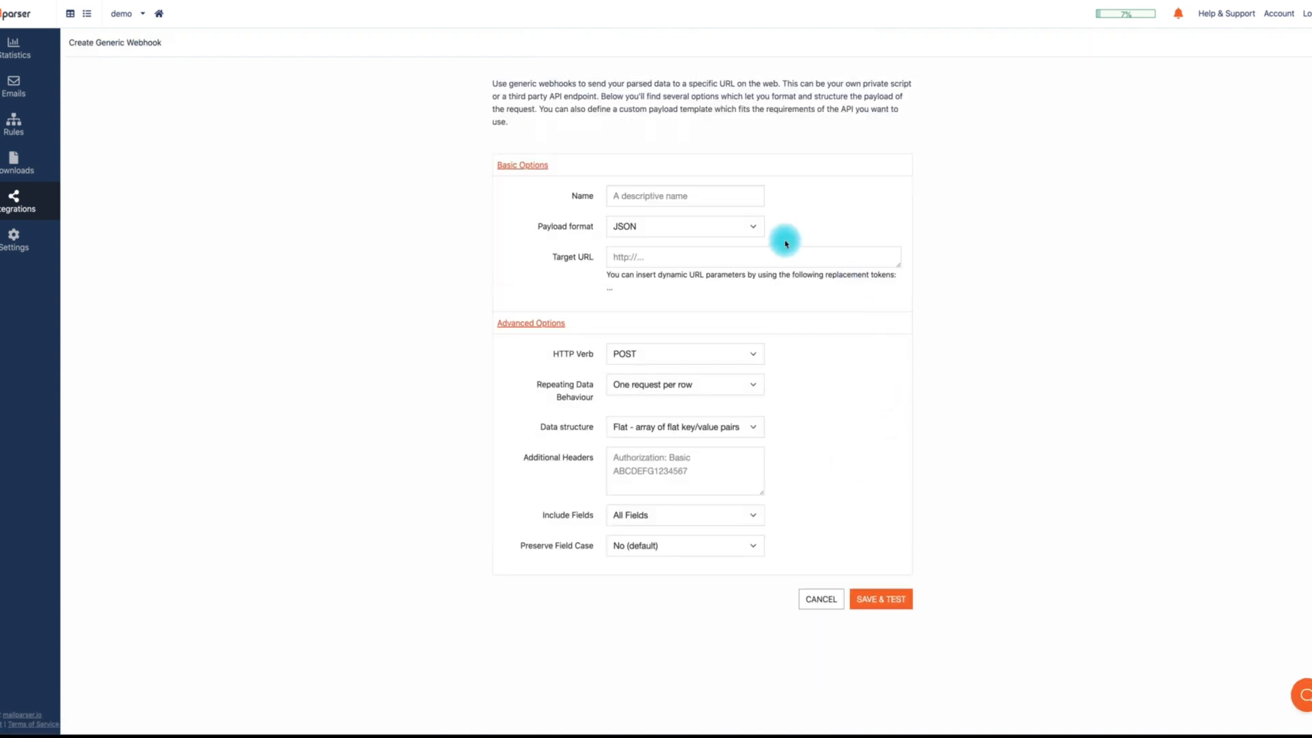